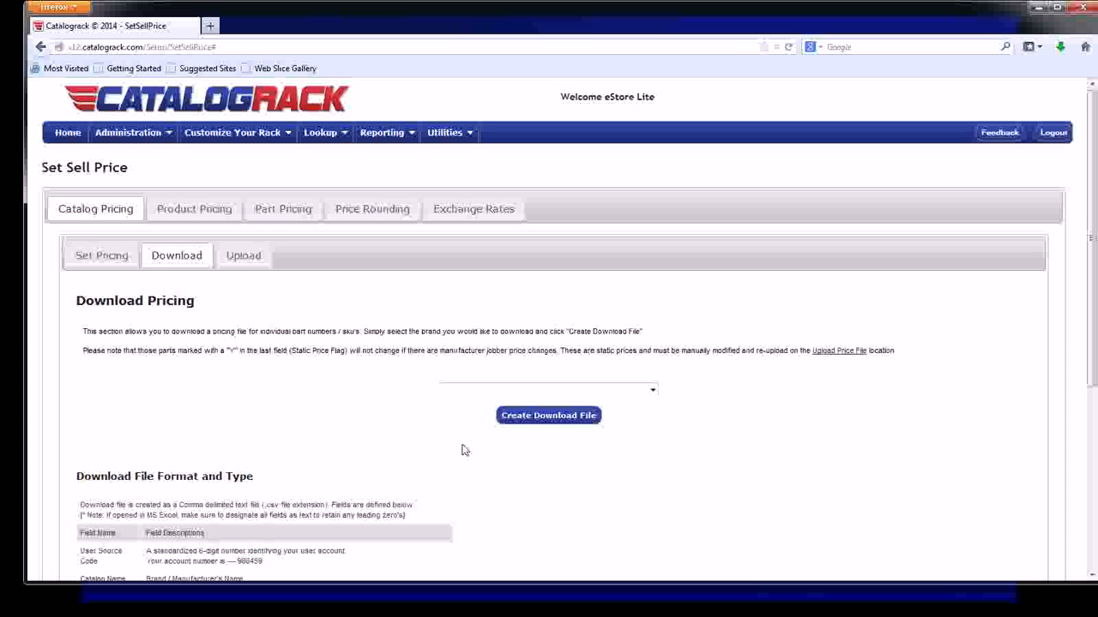
{"action": "mouse_move", "coordinate": [439, 439]}
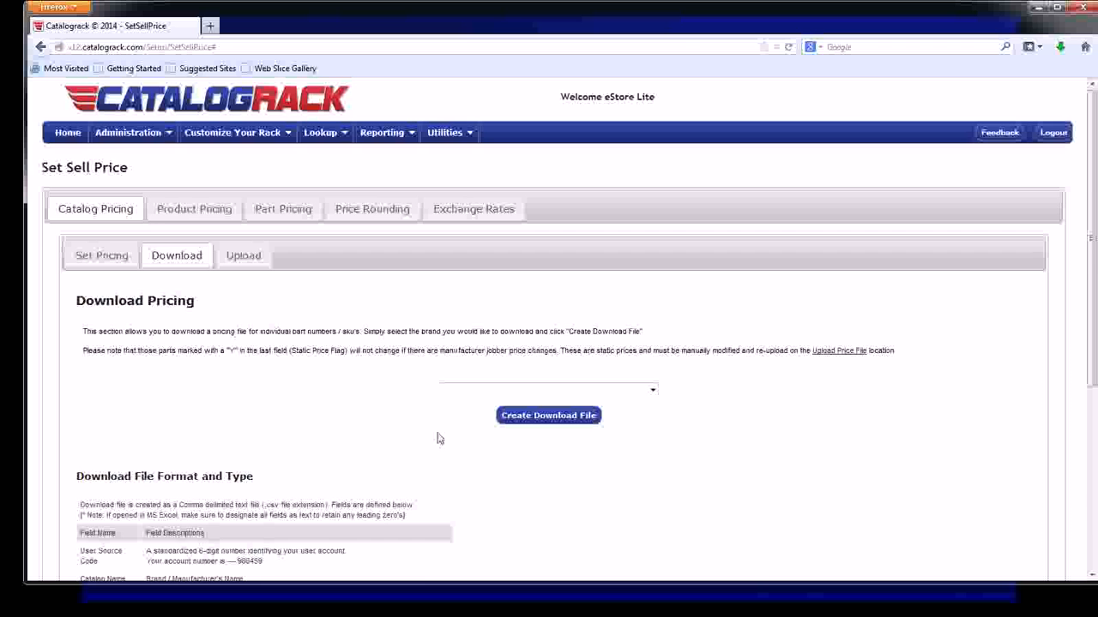
- Choose AMP Research as the brand and generate its pricing download file
{"action": "scroll", "scroll_direction": "down", "scroll_amount": 3}
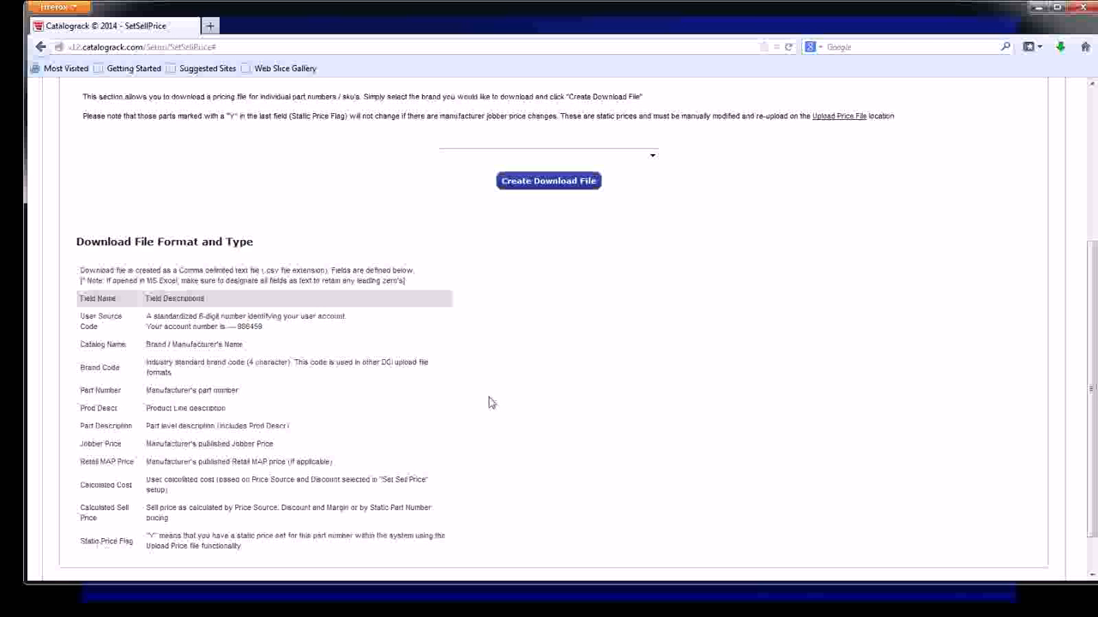
{"action": "mouse_move", "coordinate": [497, 413]}
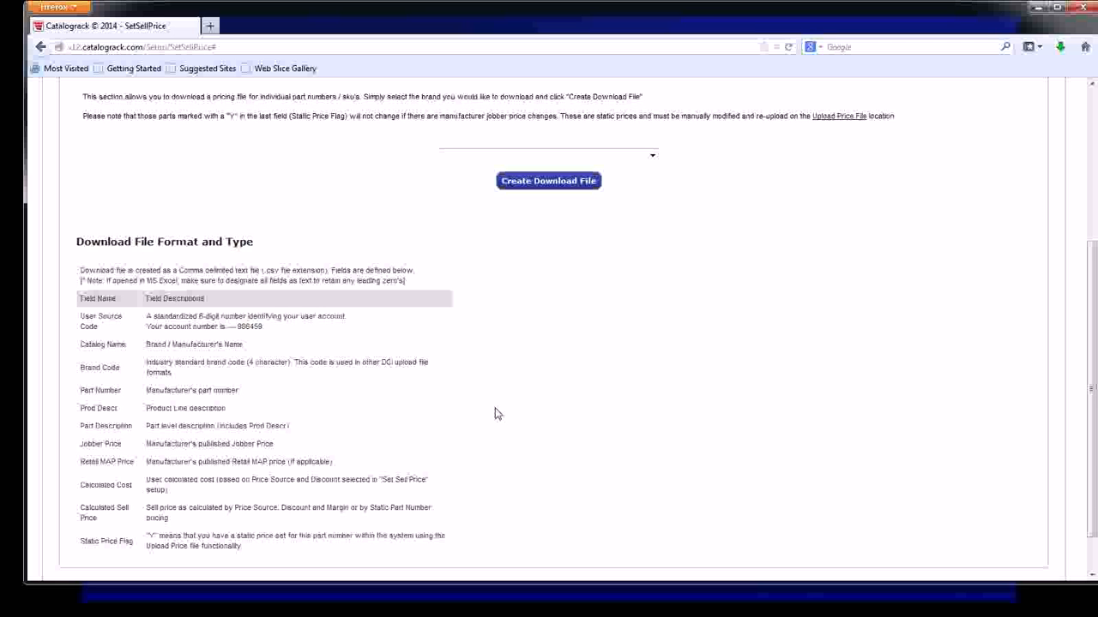
{"action": "mouse_move", "coordinate": [506, 428]}
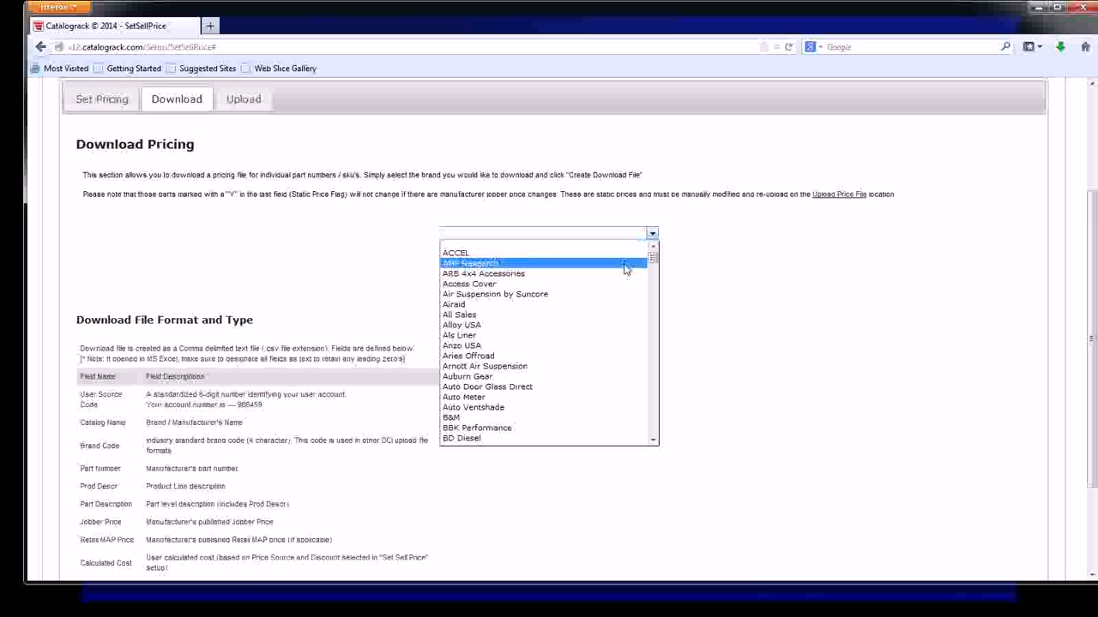
{"action": "left_click", "coordinate": [470, 264]}
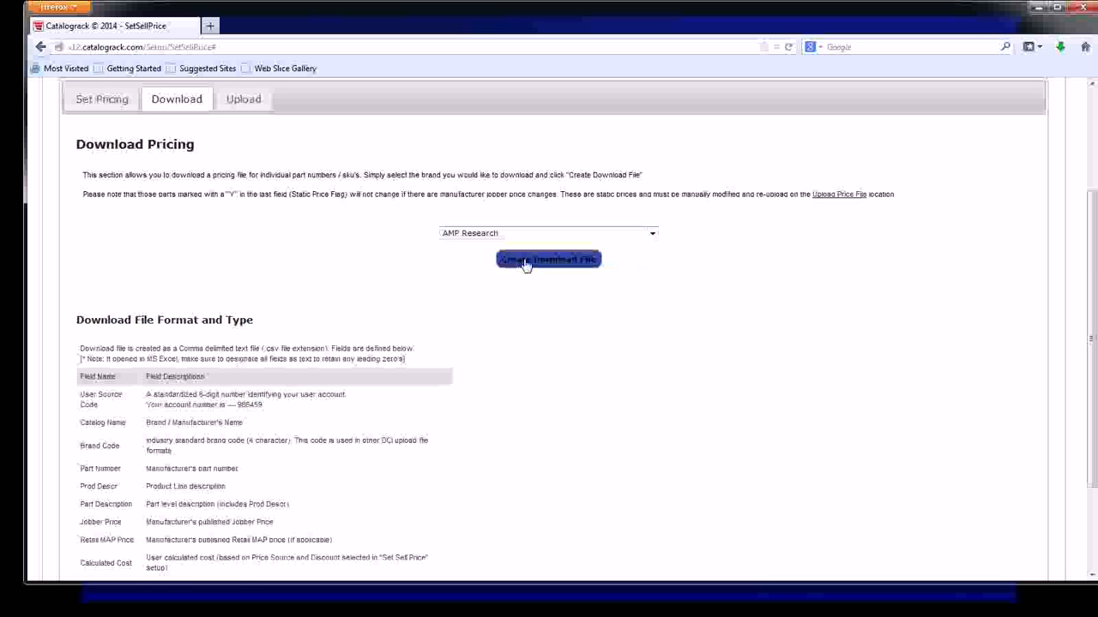
{"action": "left_click", "coordinate": [549, 259]}
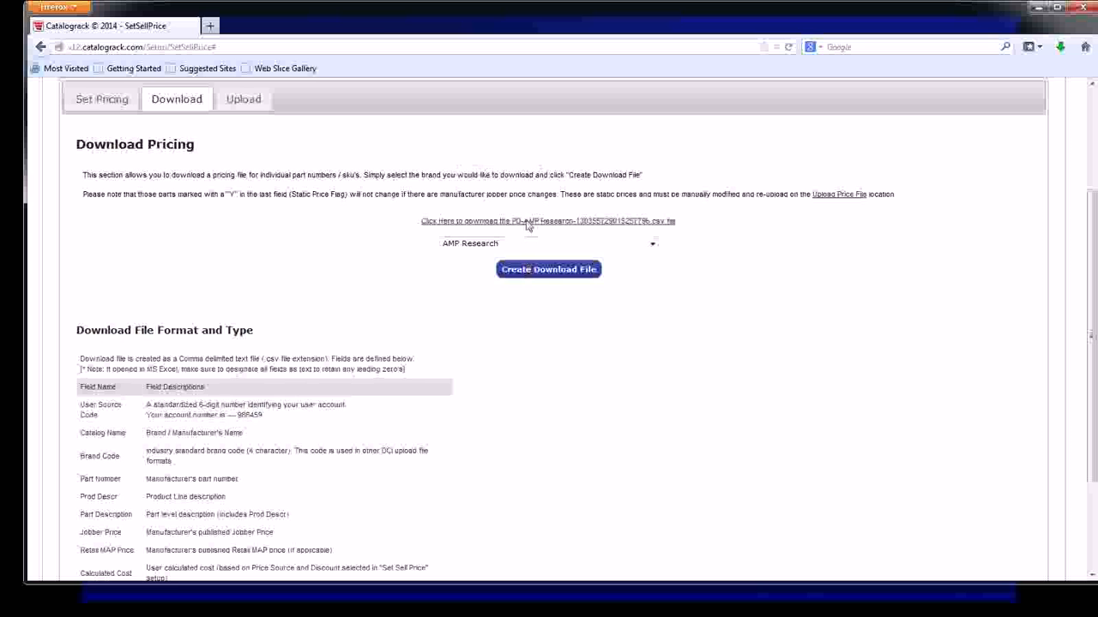
- Download the generated AMP Research pricing CSV, bringing up Firefox's open-file dialog
{"action": "scroll", "scroll_direction": "up", "scroll_amount": 3}
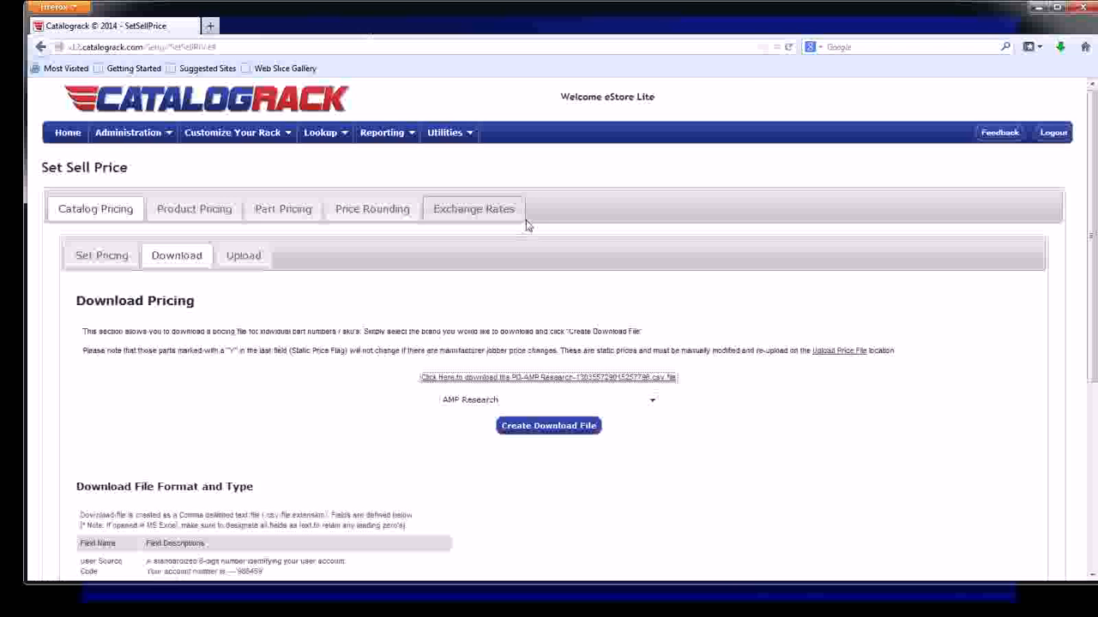
{"action": "left_click", "coordinate": [548, 377]}
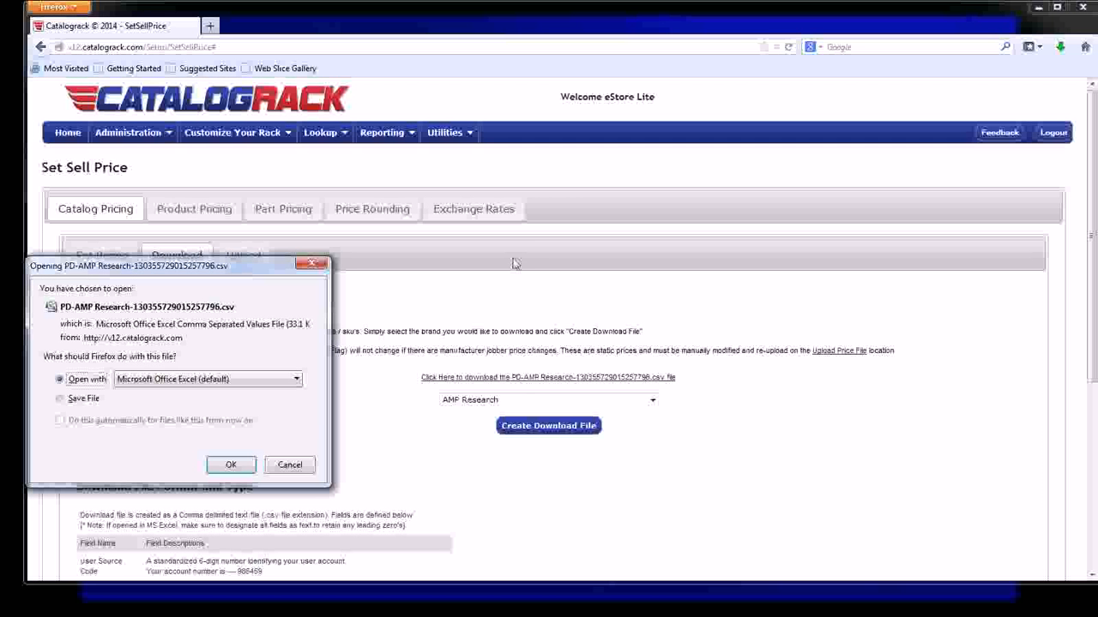